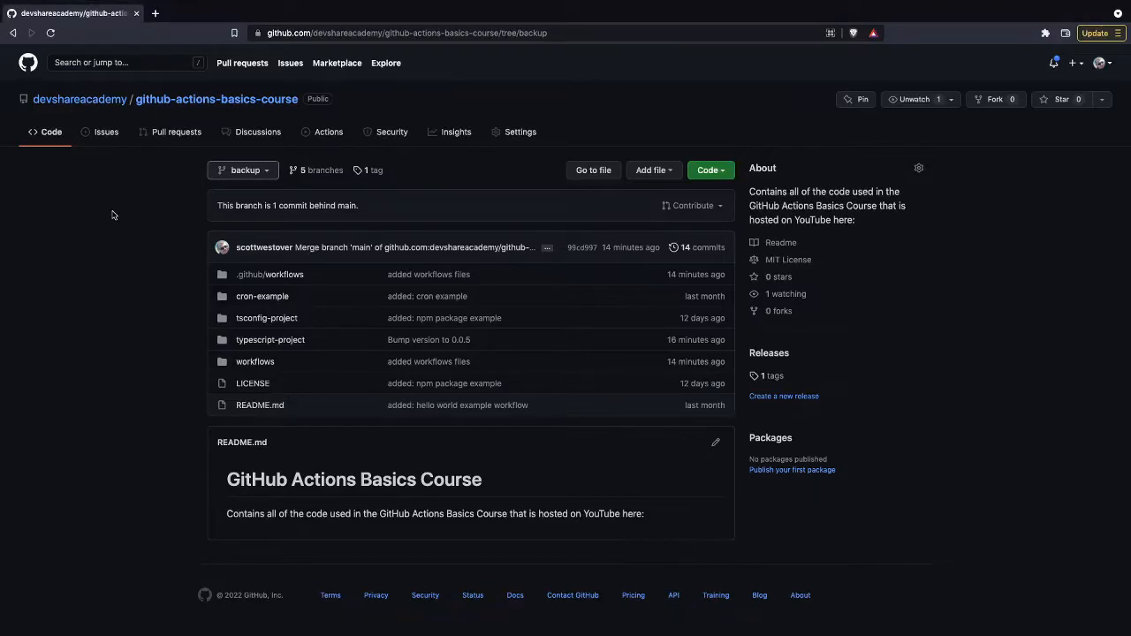
mouse_move(243, 176)
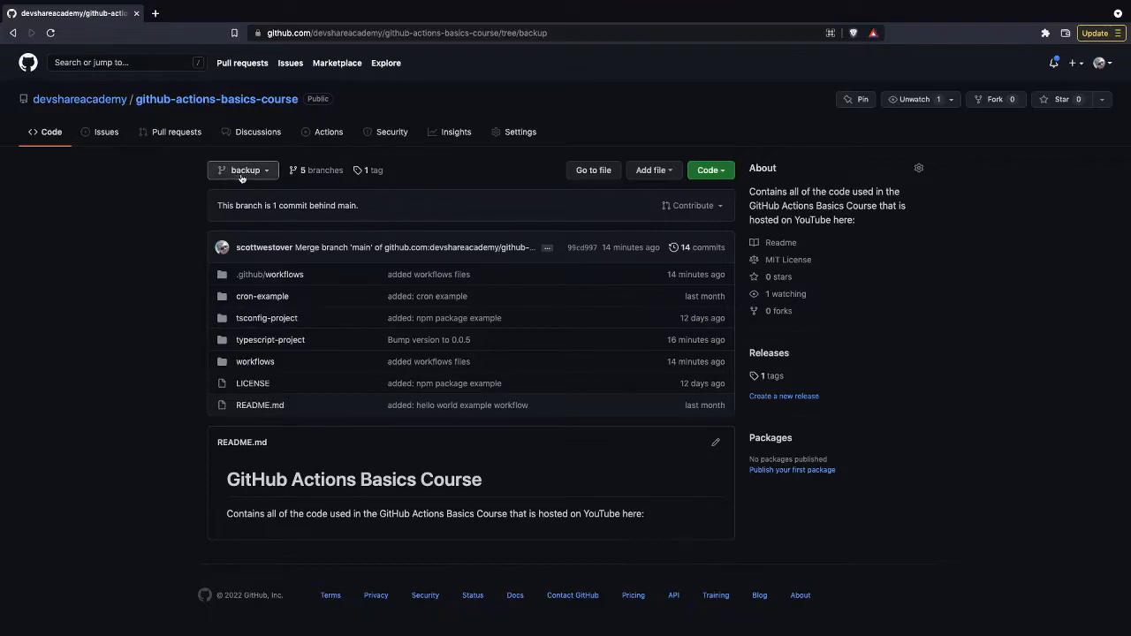
Browse the course repository's branch and tag list without switching branches
click(243, 170)
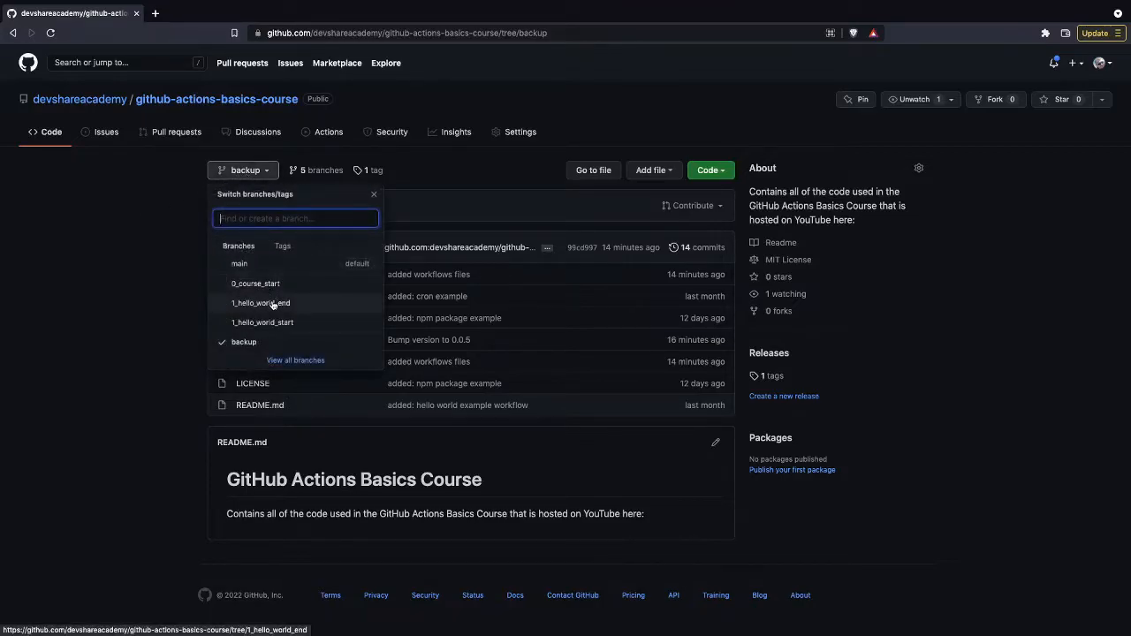
click(373, 193)
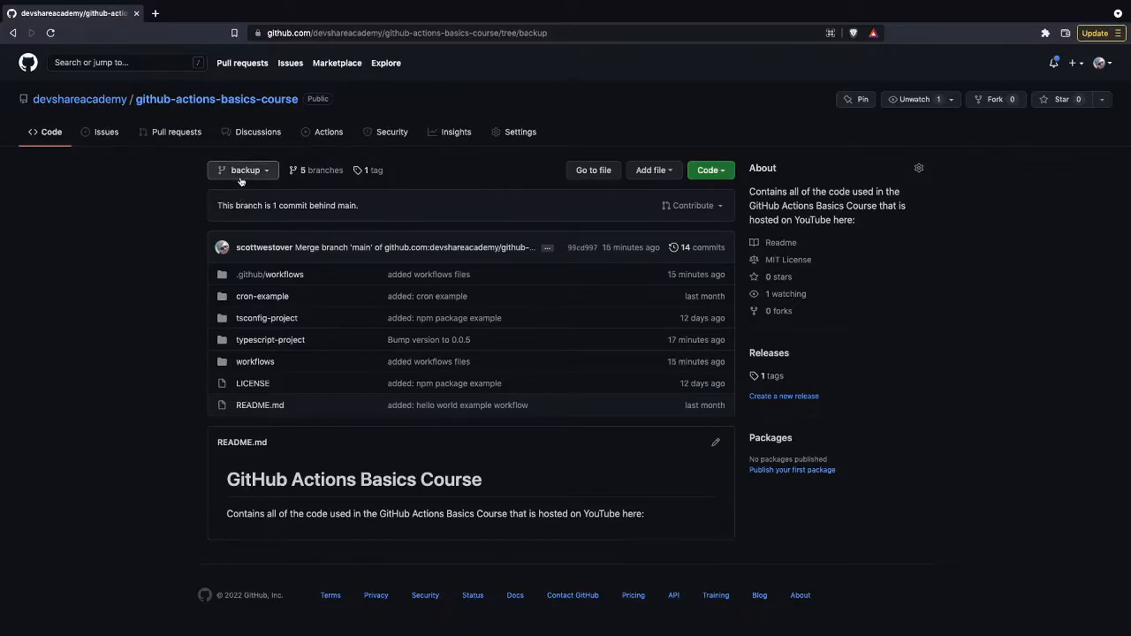
mouse_move(162, 191)
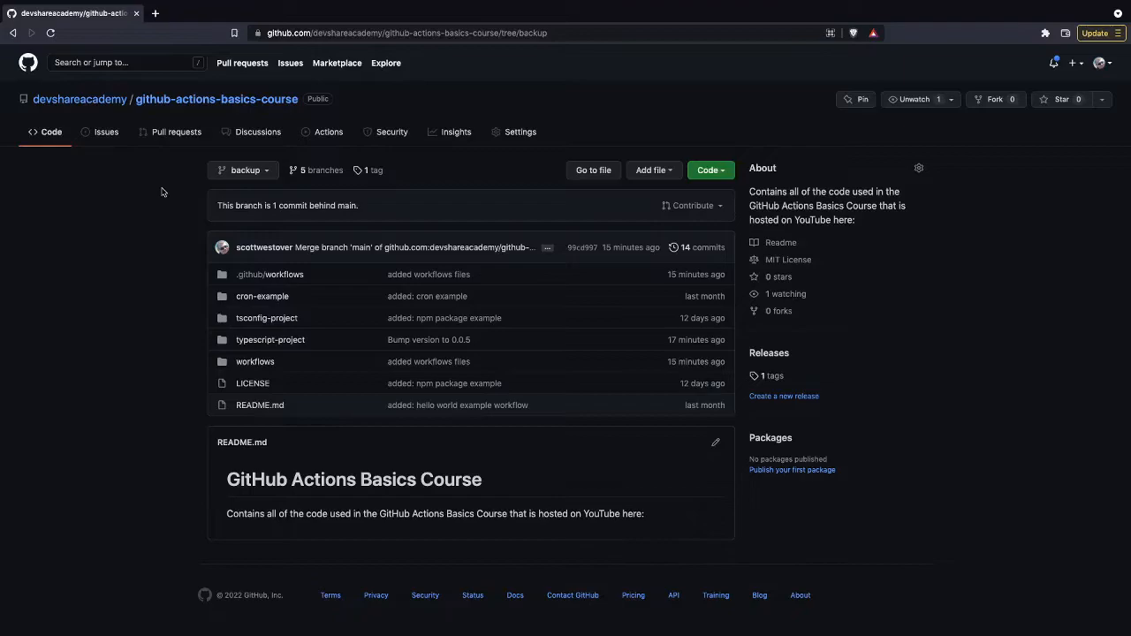
mouse_move(168, 192)
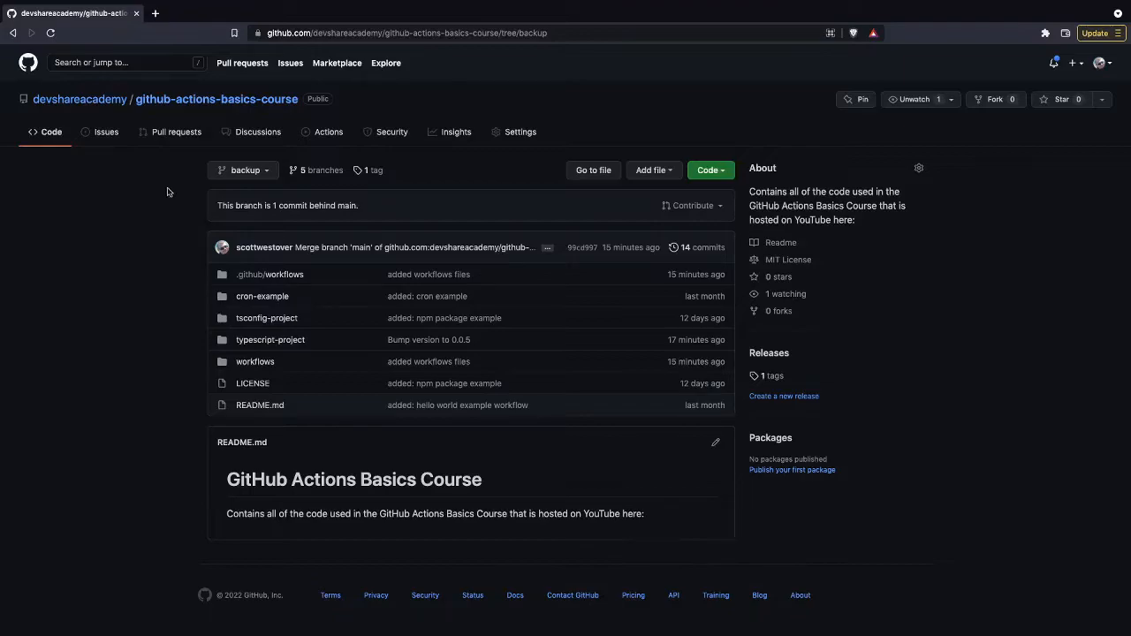
click(243, 170)
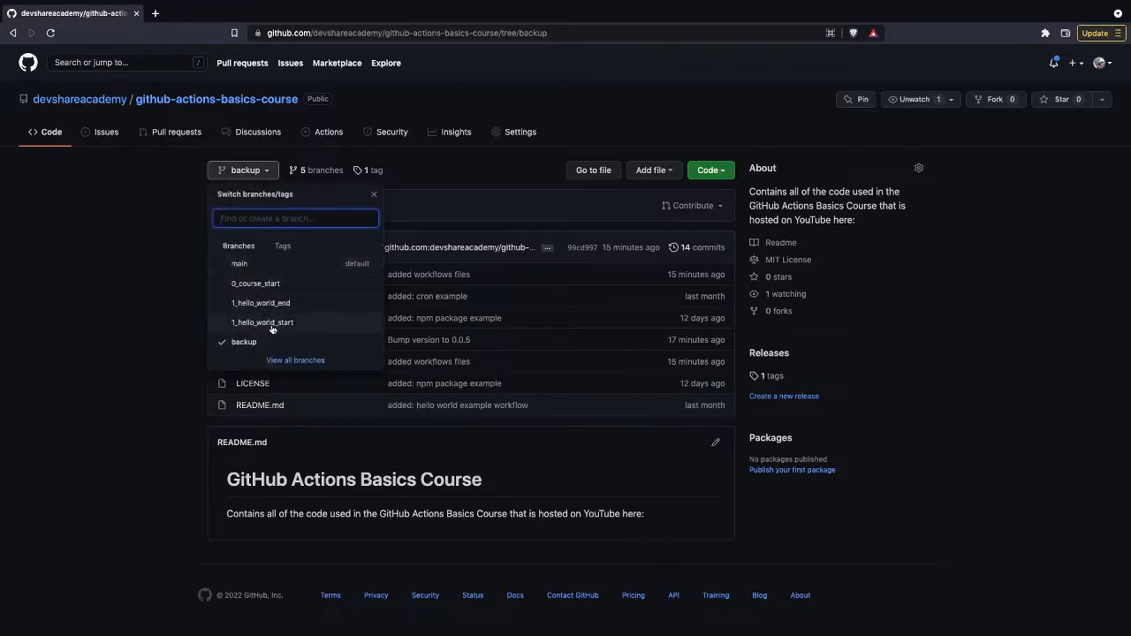
mouse_move(285, 309)
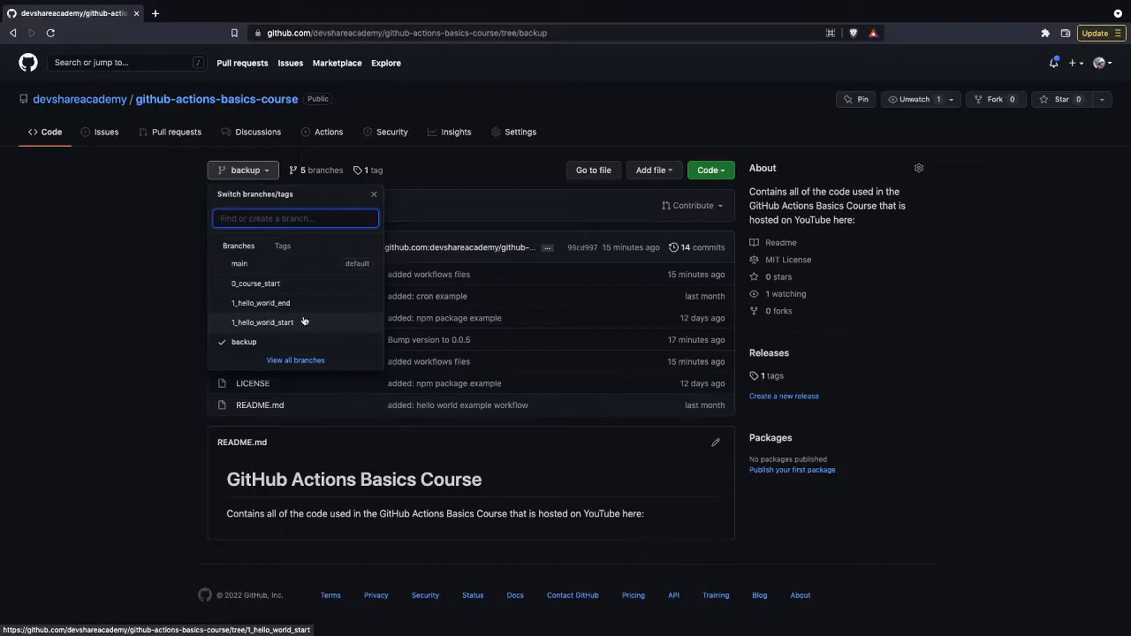
mouse_move(137, 283)
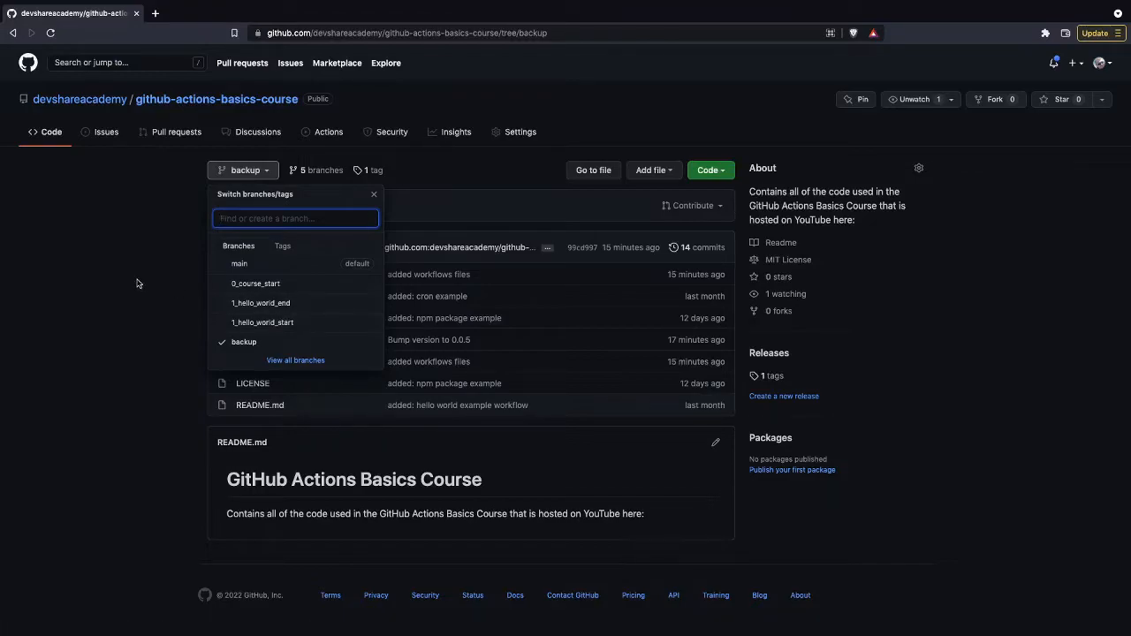
mouse_move(135, 283)
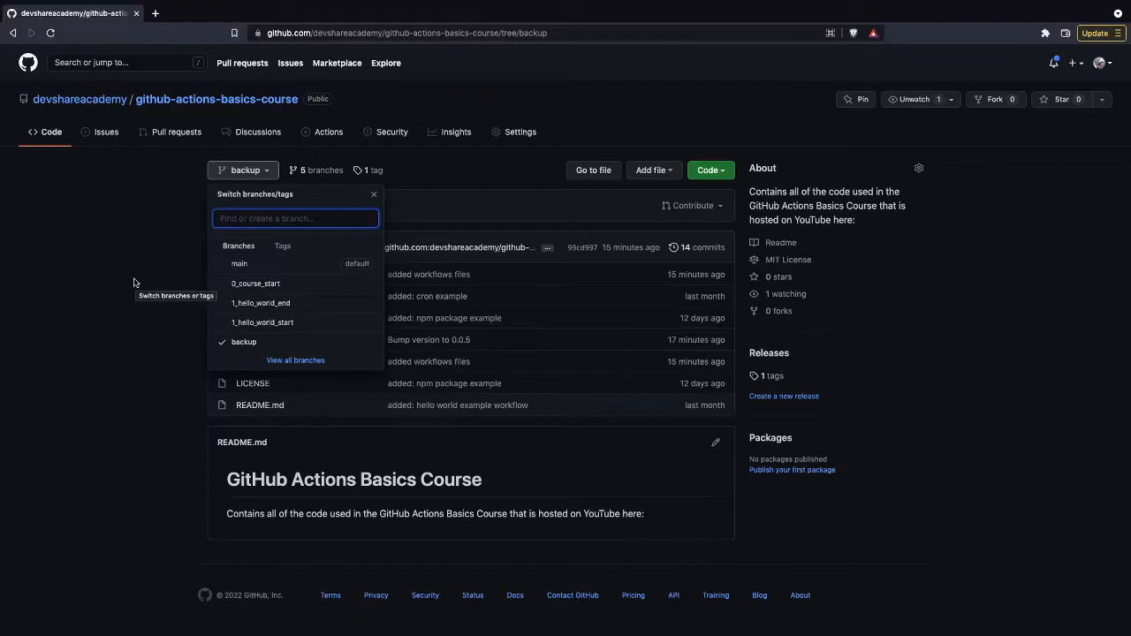
click(374, 193)
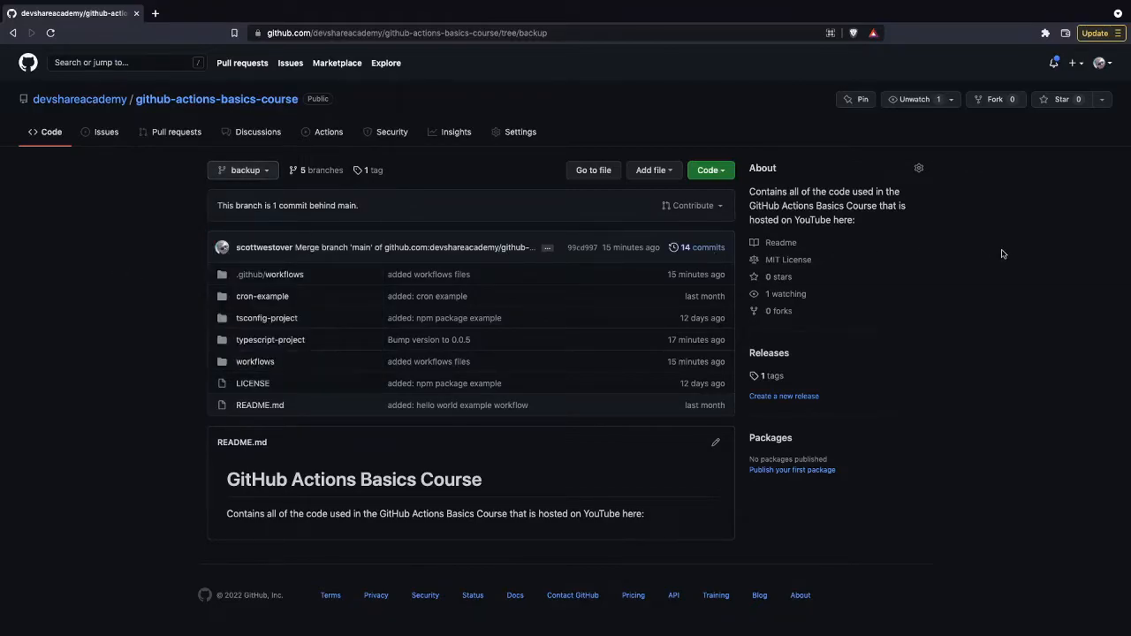
mouse_move(1001, 128)
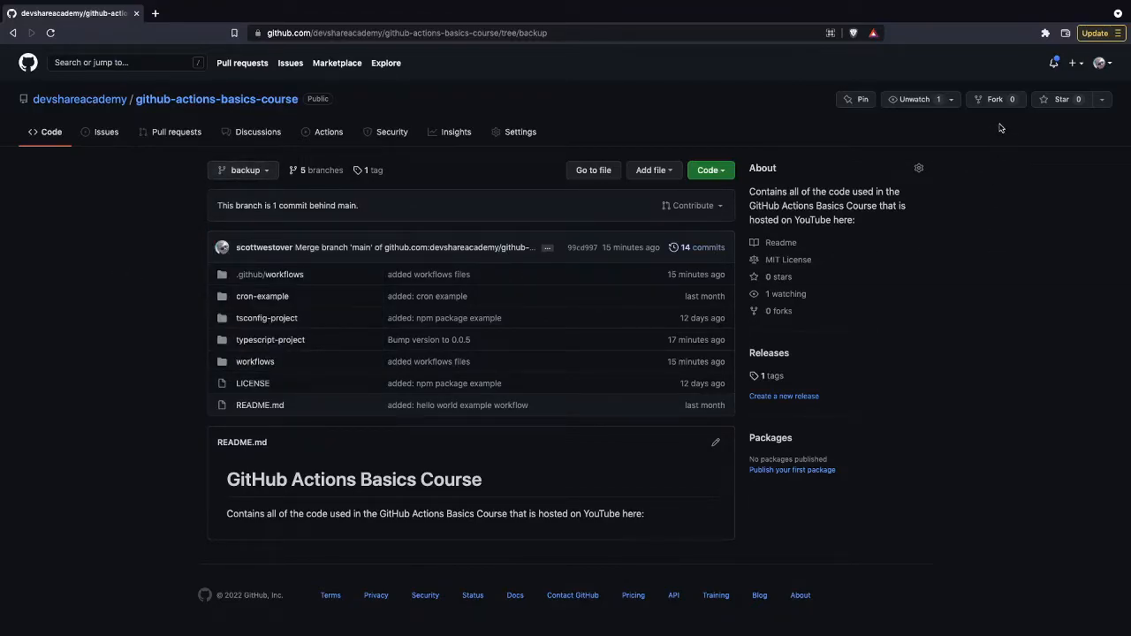
Fork github-actions-basics-course into the personal account
click(990, 99)
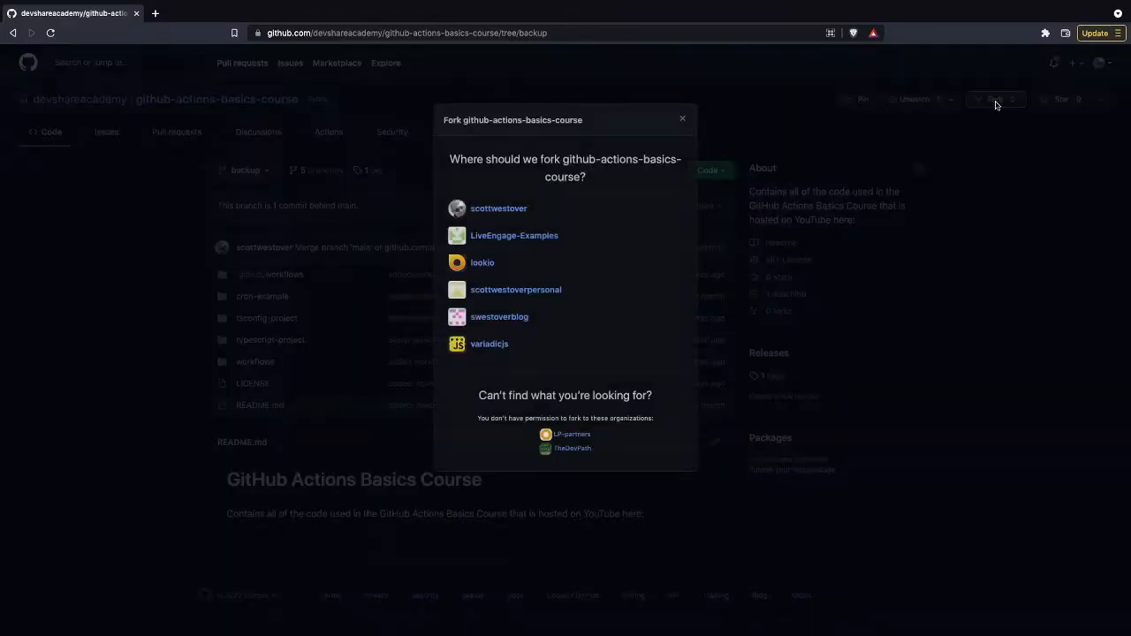
click(498, 207)
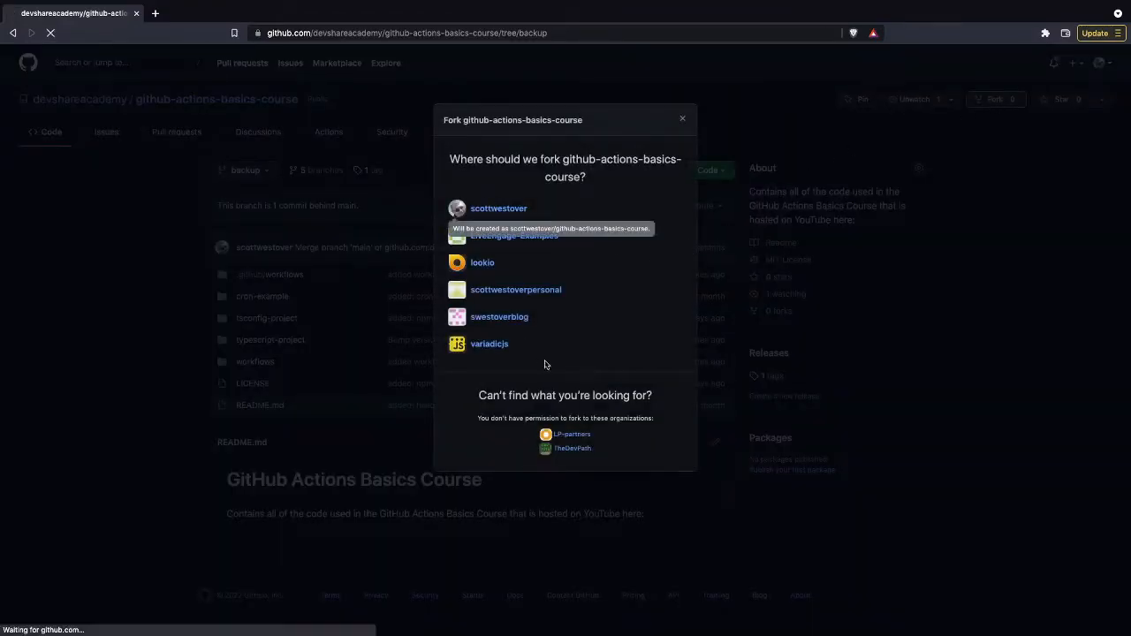
click(498, 207)
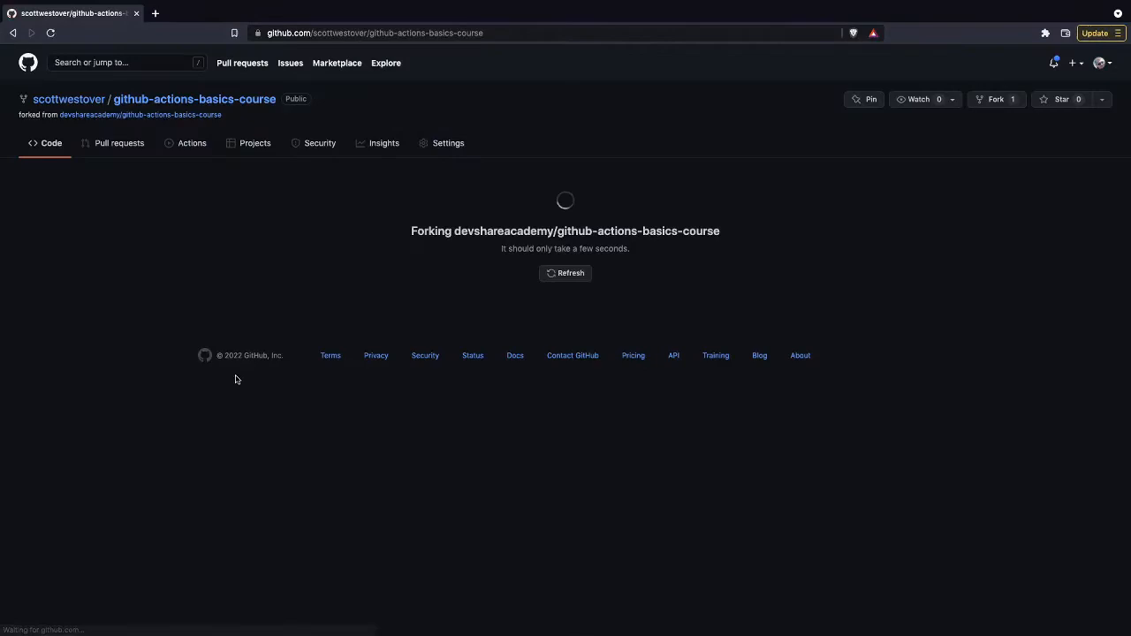
mouse_move(248, 349)
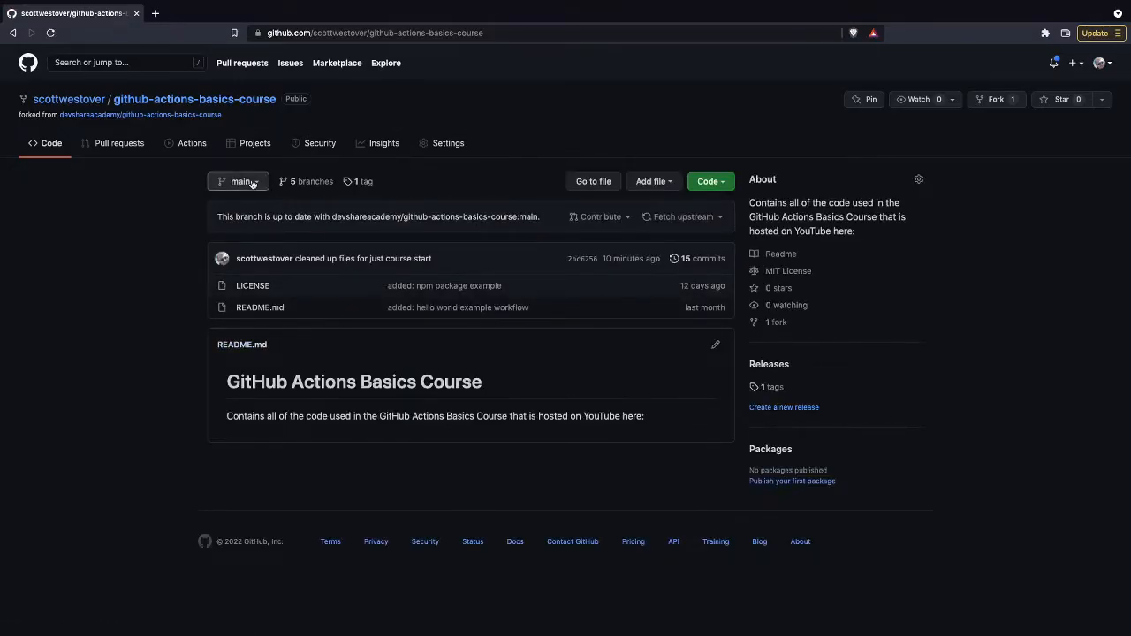
Check the fork's branch list and clone options, then switch to the backup branch
click(237, 181)
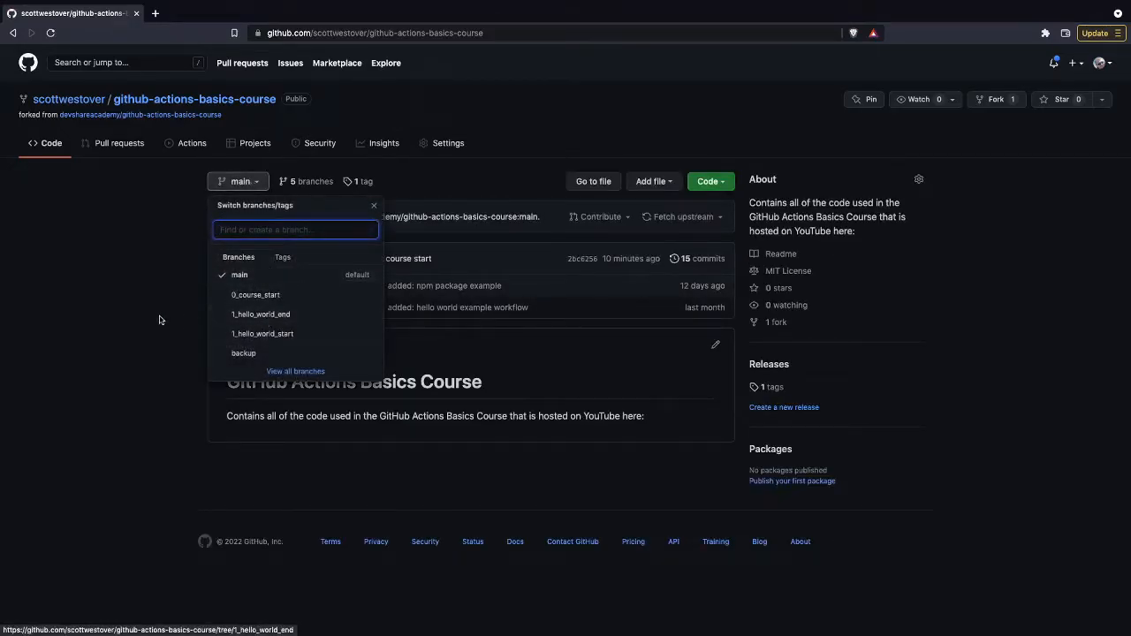
click(374, 205)
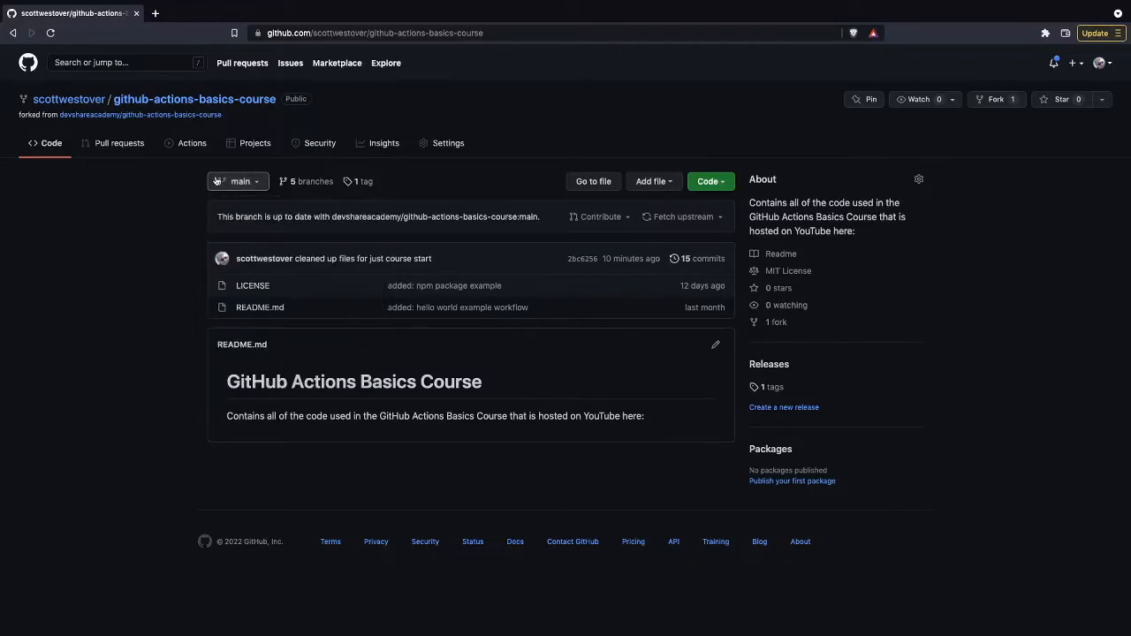
mouse_move(536, 181)
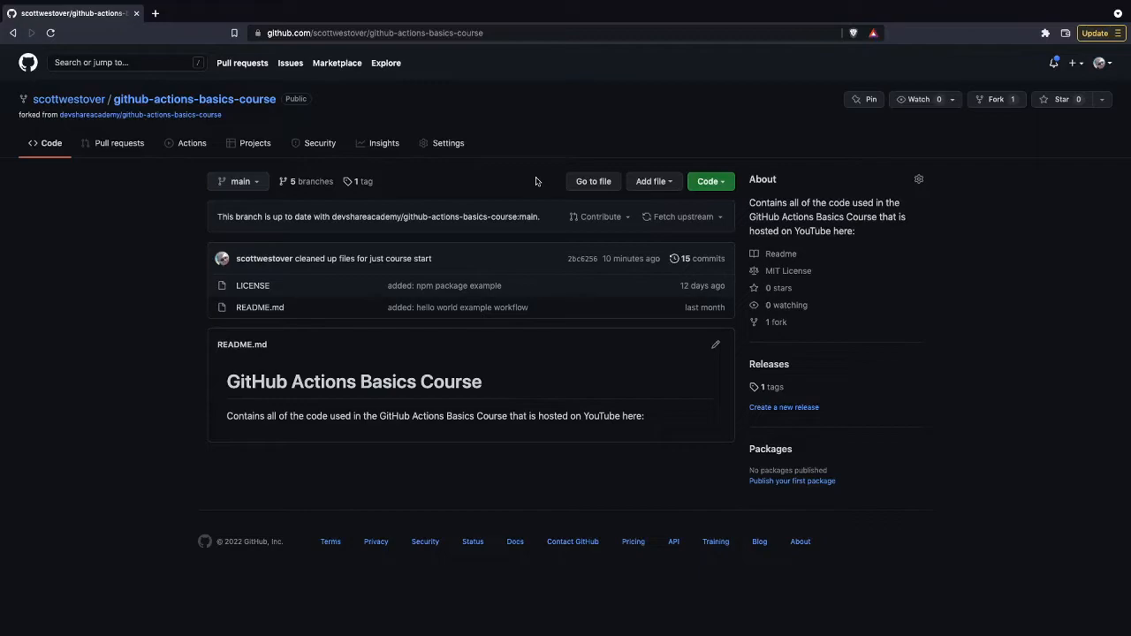
click(709, 181)
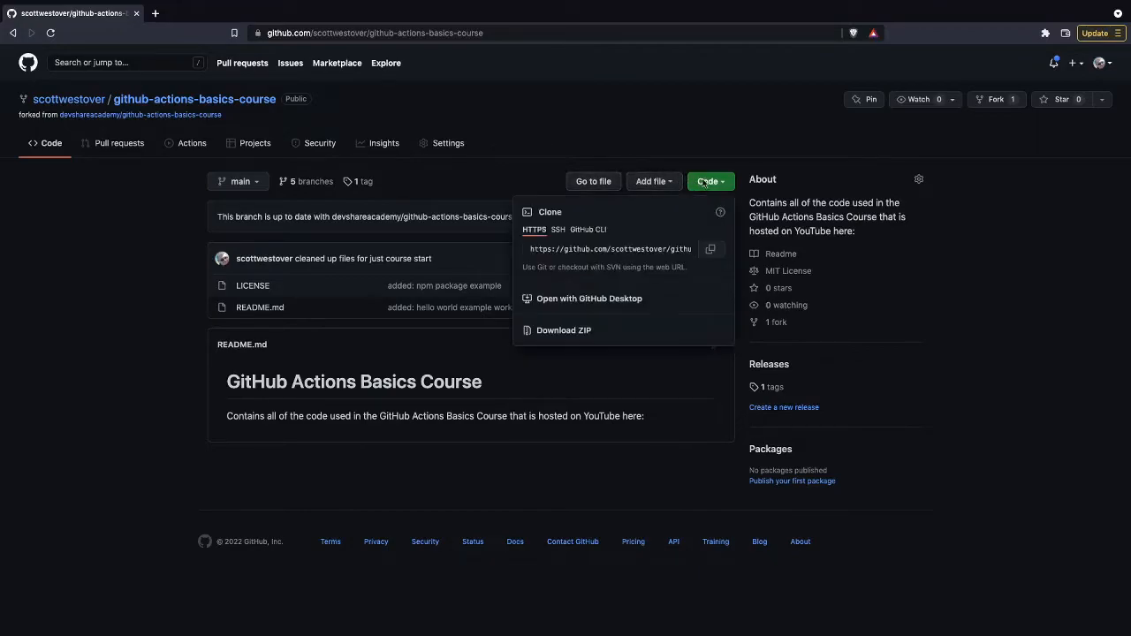
mouse_move(534, 181)
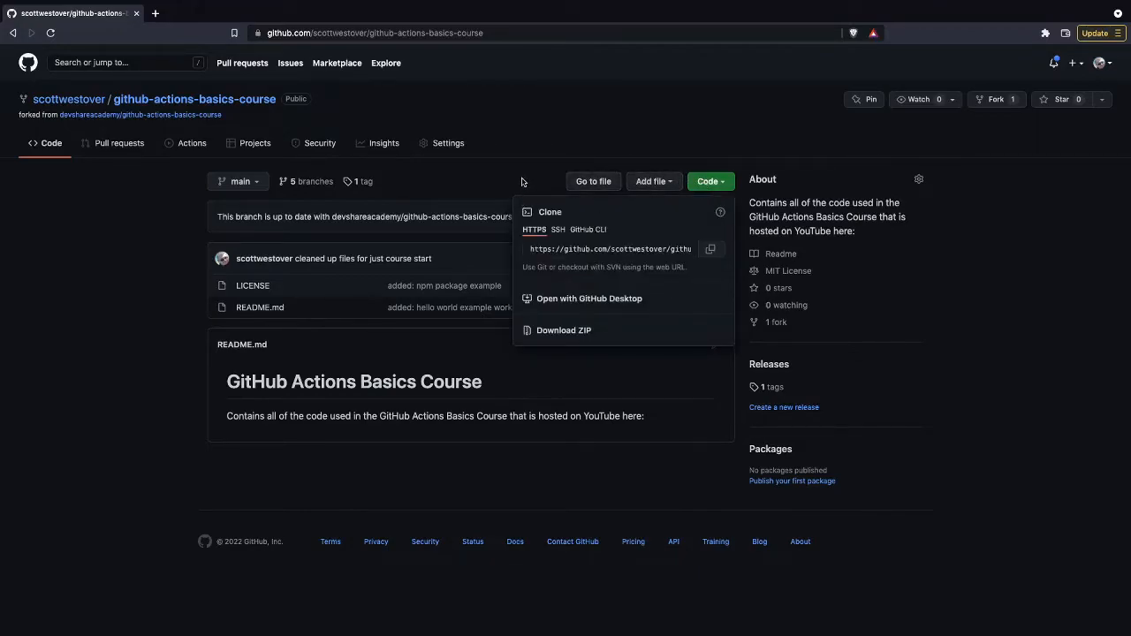
click(524, 181)
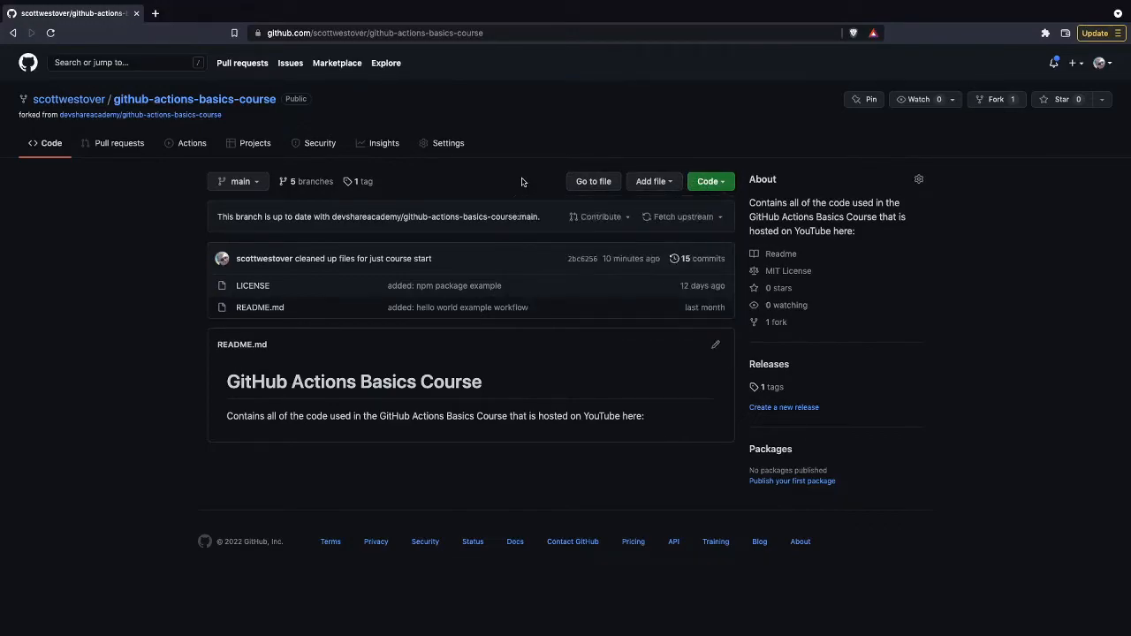
mouse_move(520, 182)
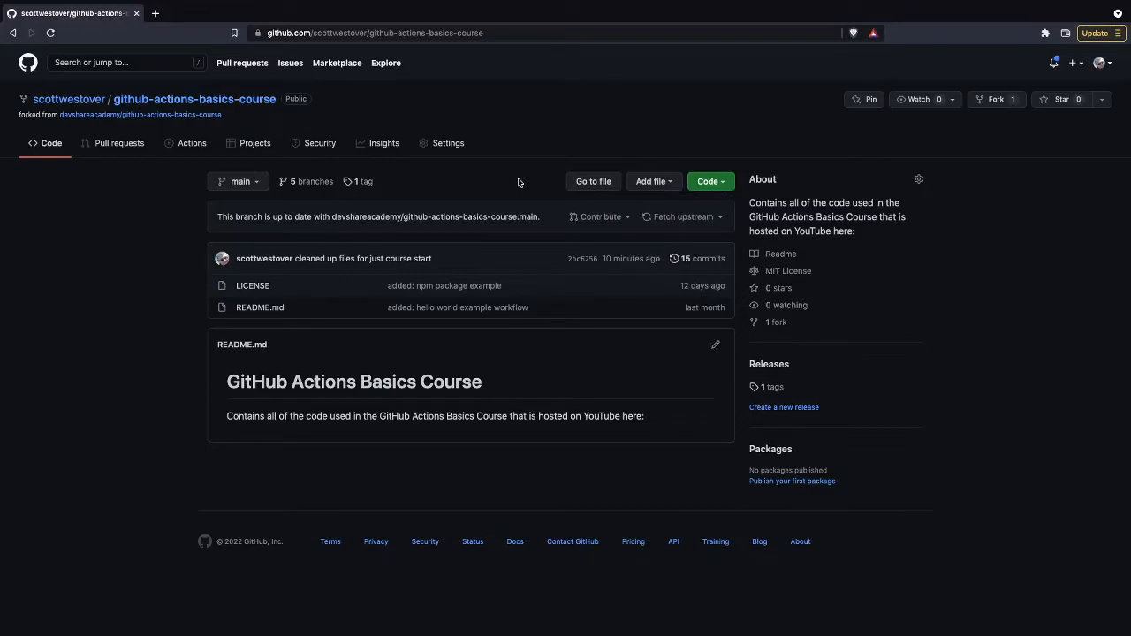
click(238, 181)
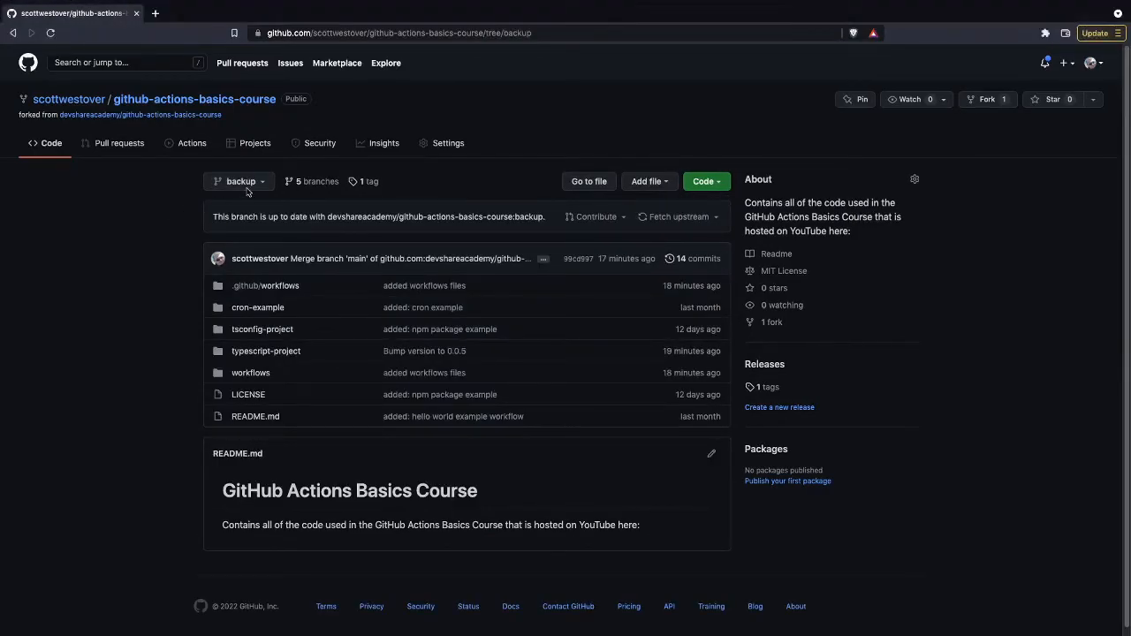
Pick 0_course_start from the fork's branch dropdown
click(238, 181)
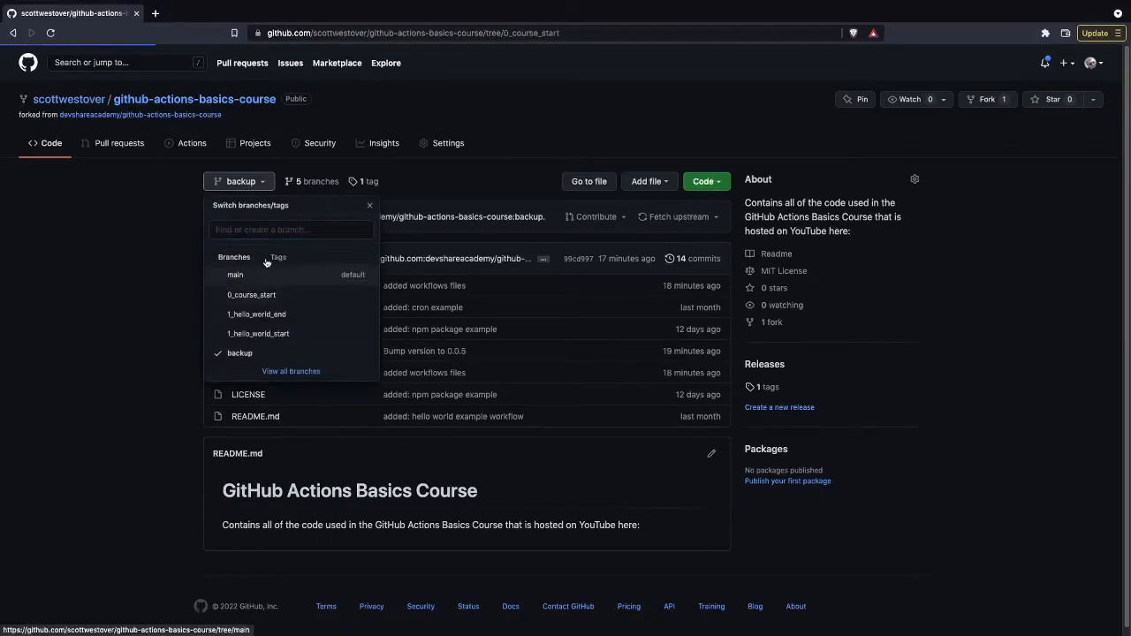
click(251, 294)
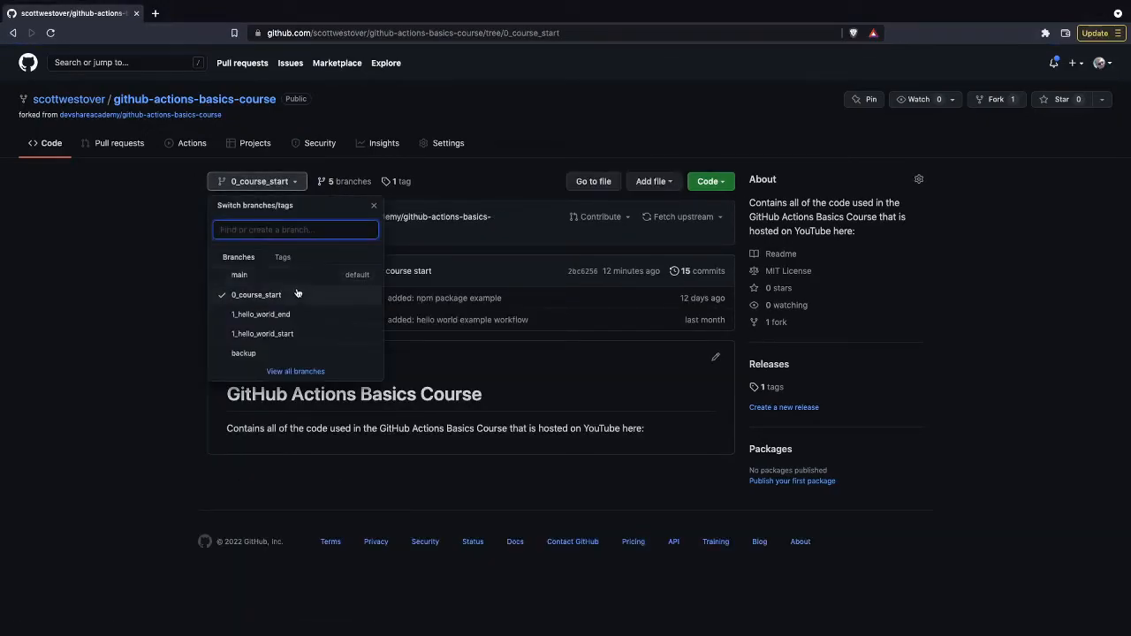
mouse_move(219, 265)
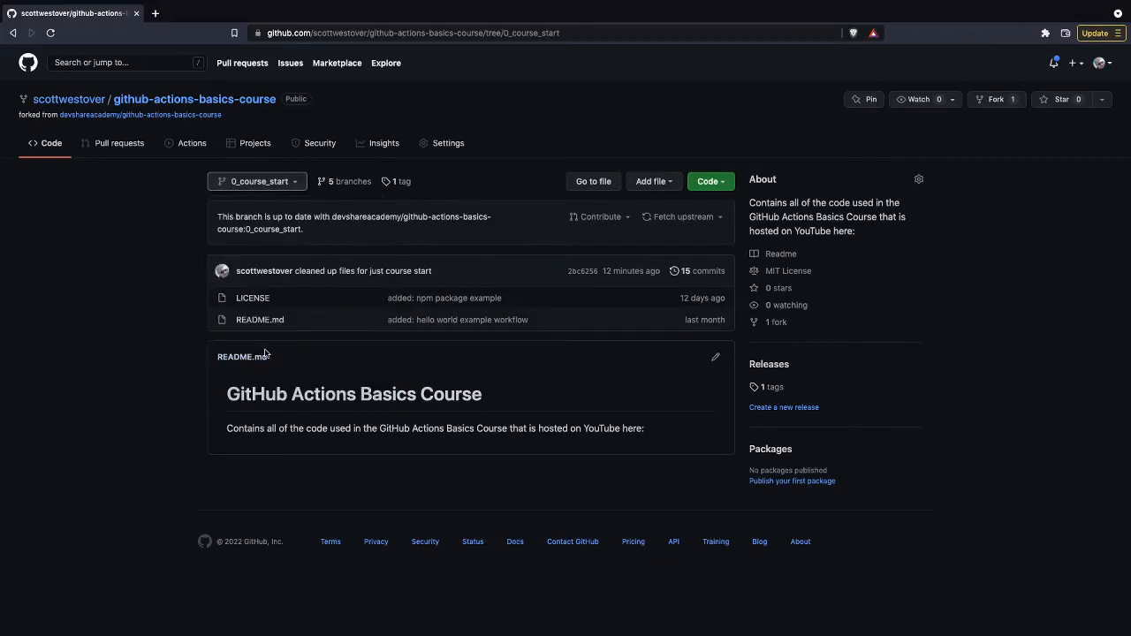
mouse_move(253, 327)
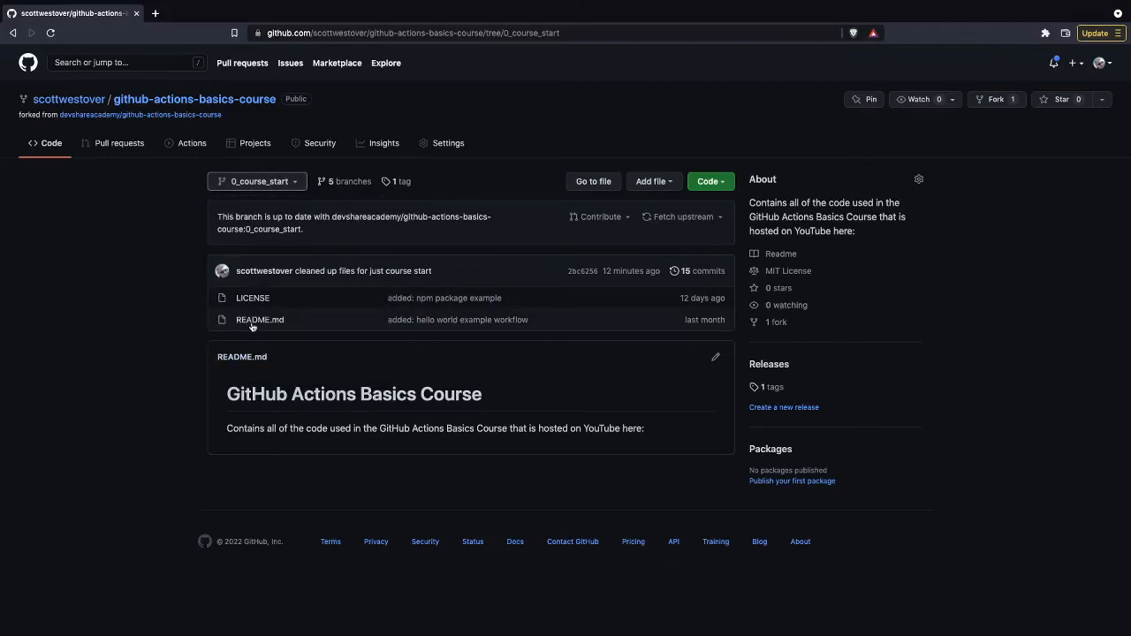